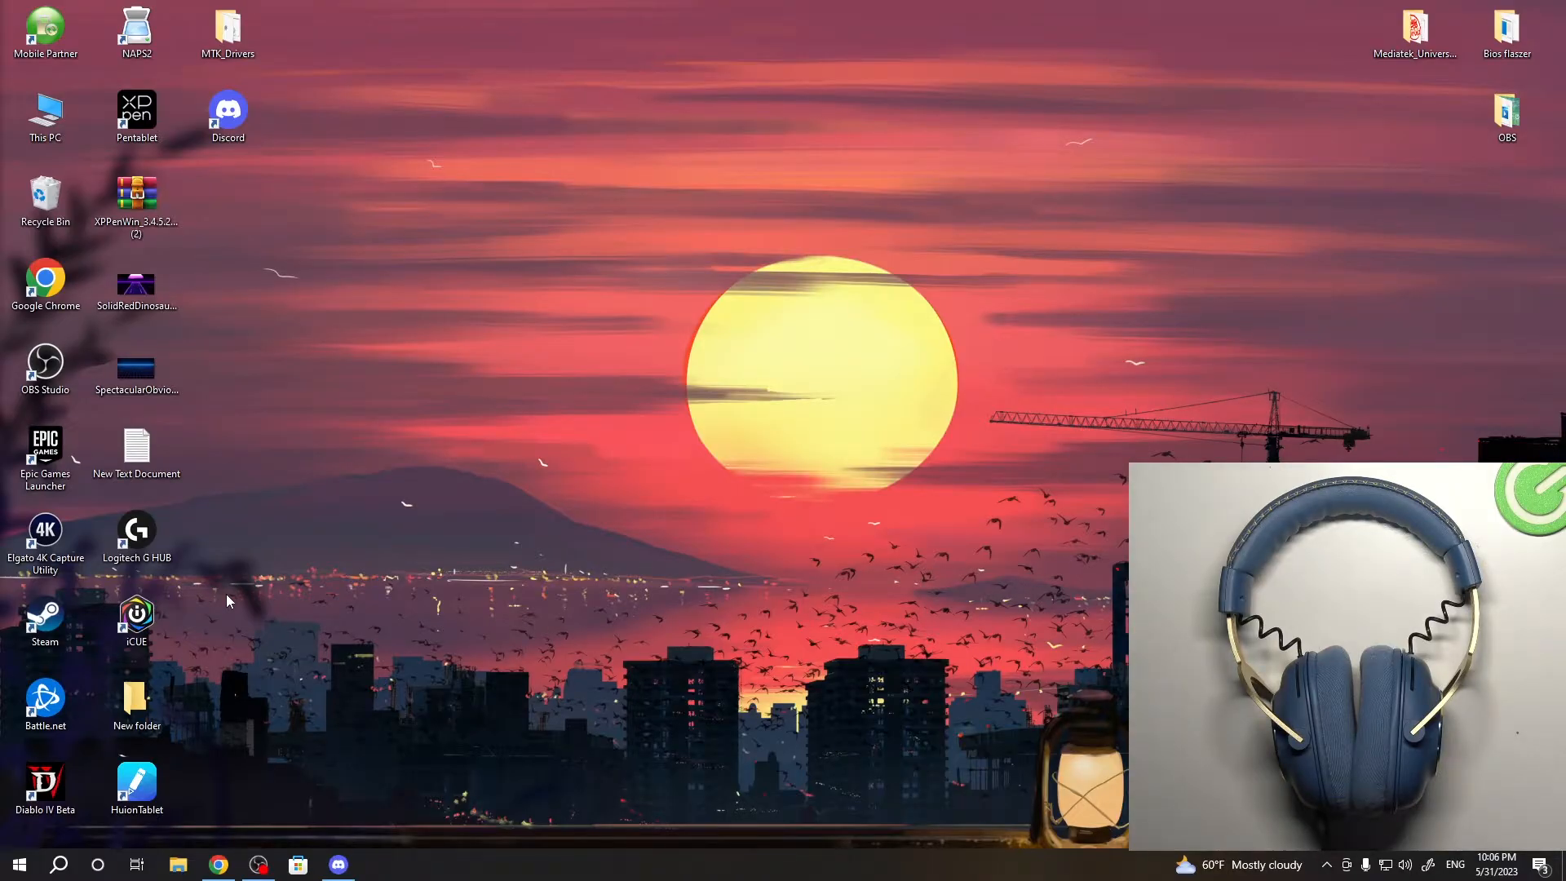
pyautogui.moveTo(247, 619)
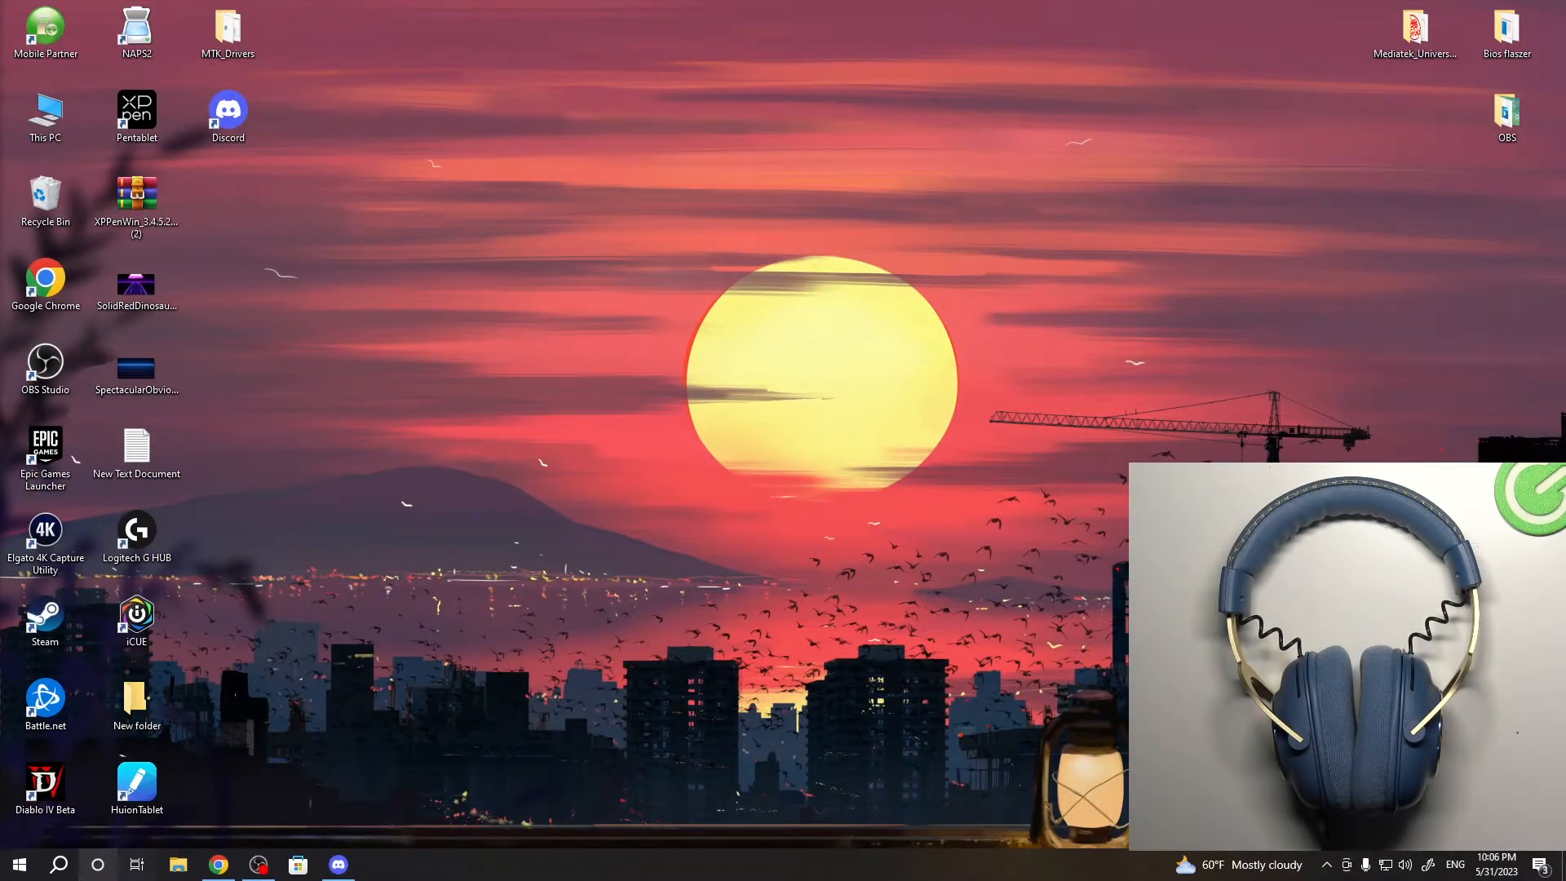
# Launch Logitech G HUB from its desktop shortcut
pyautogui.click(18, 863)
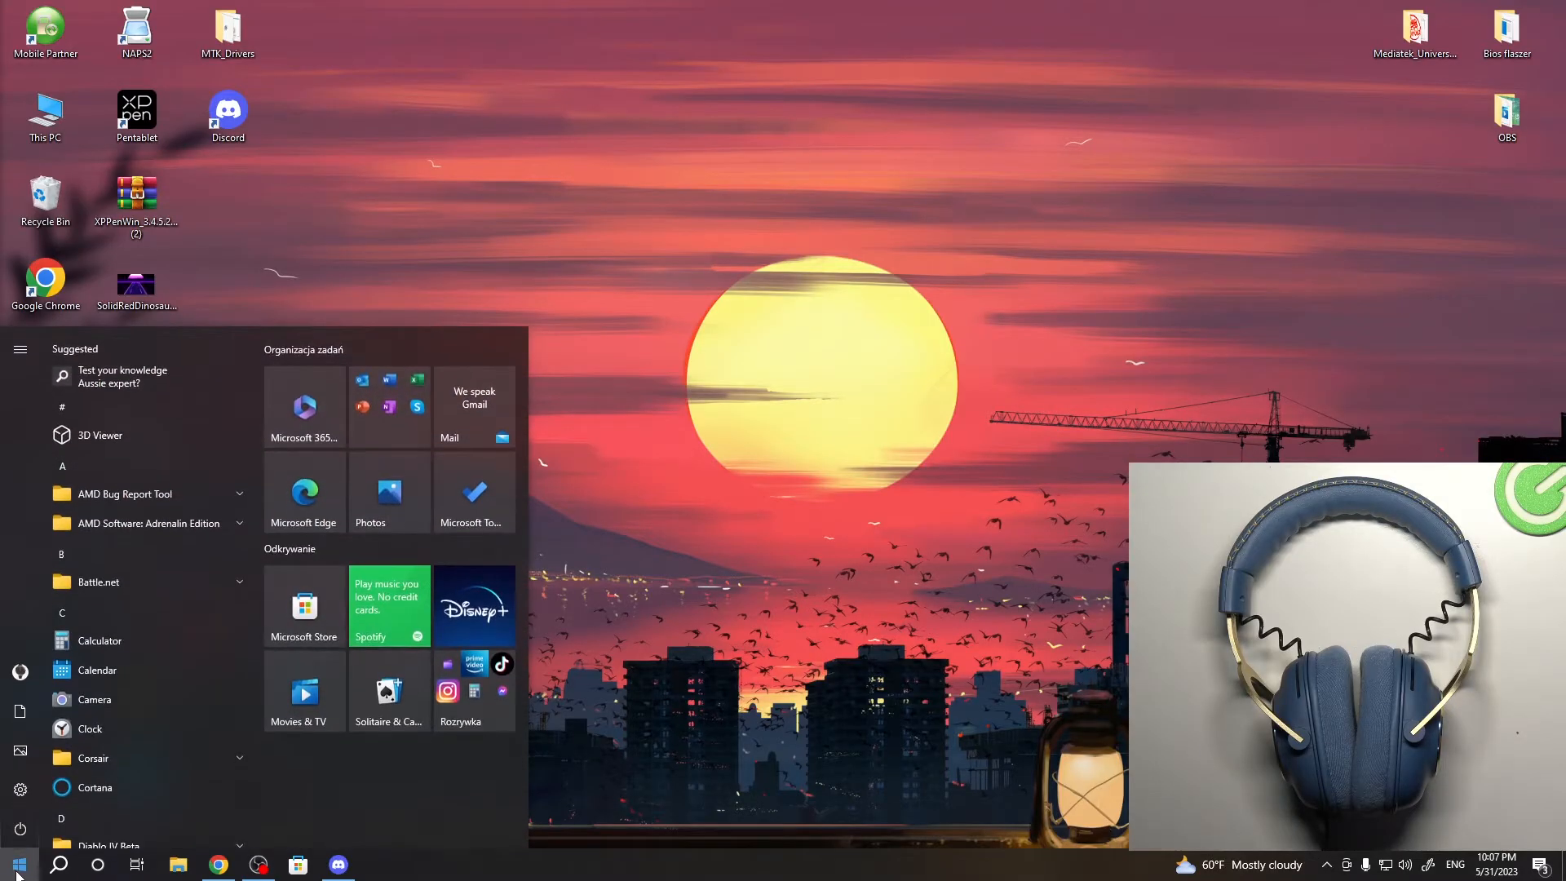
pyautogui.click(18, 865)
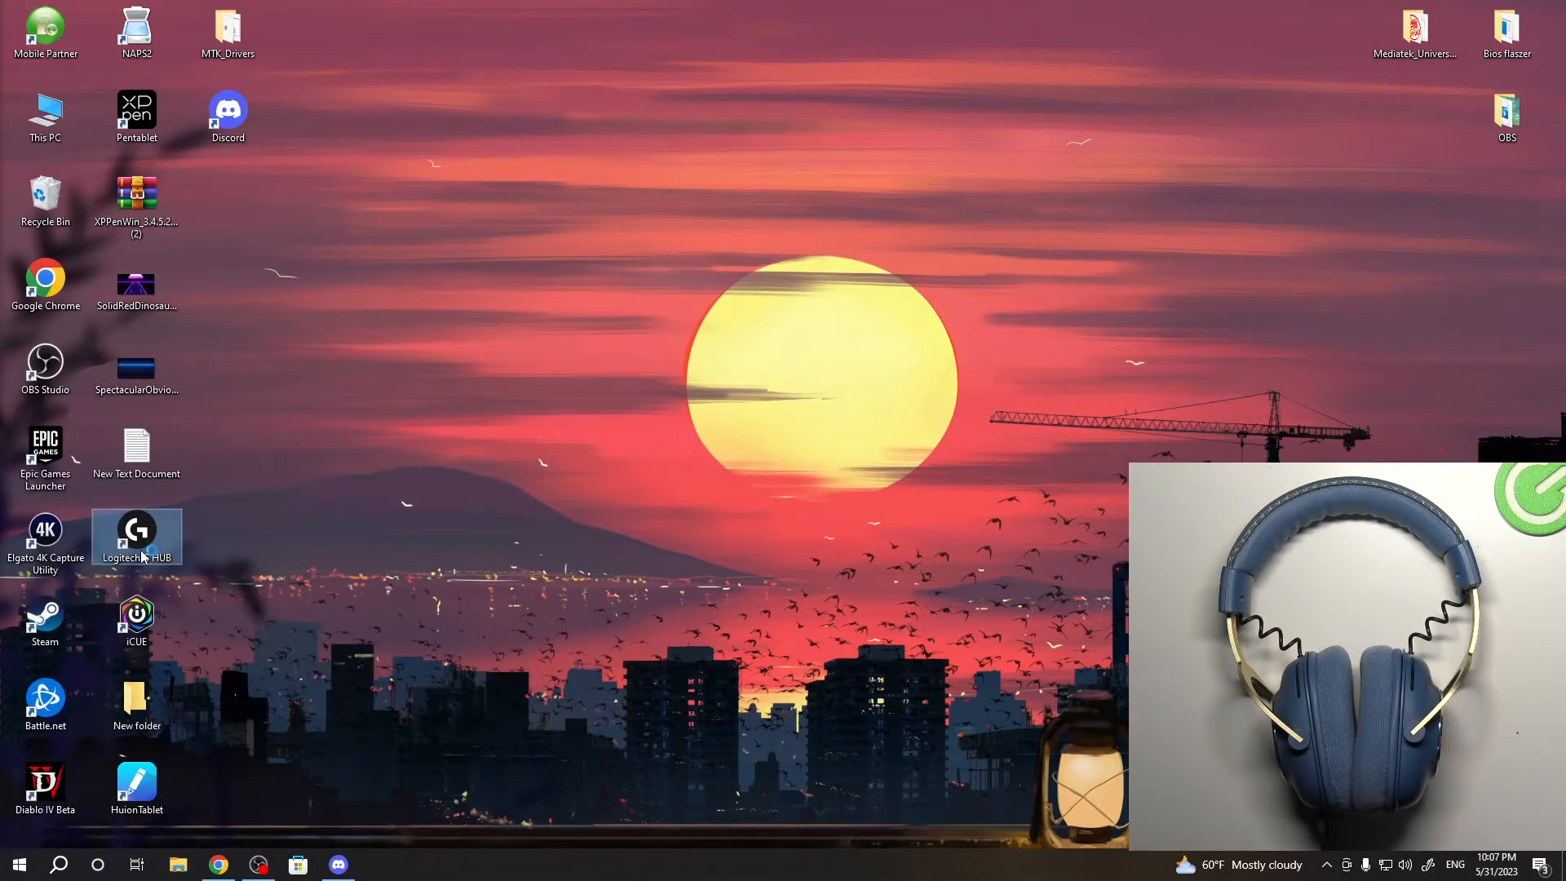
pyautogui.doubleClick(137, 535)
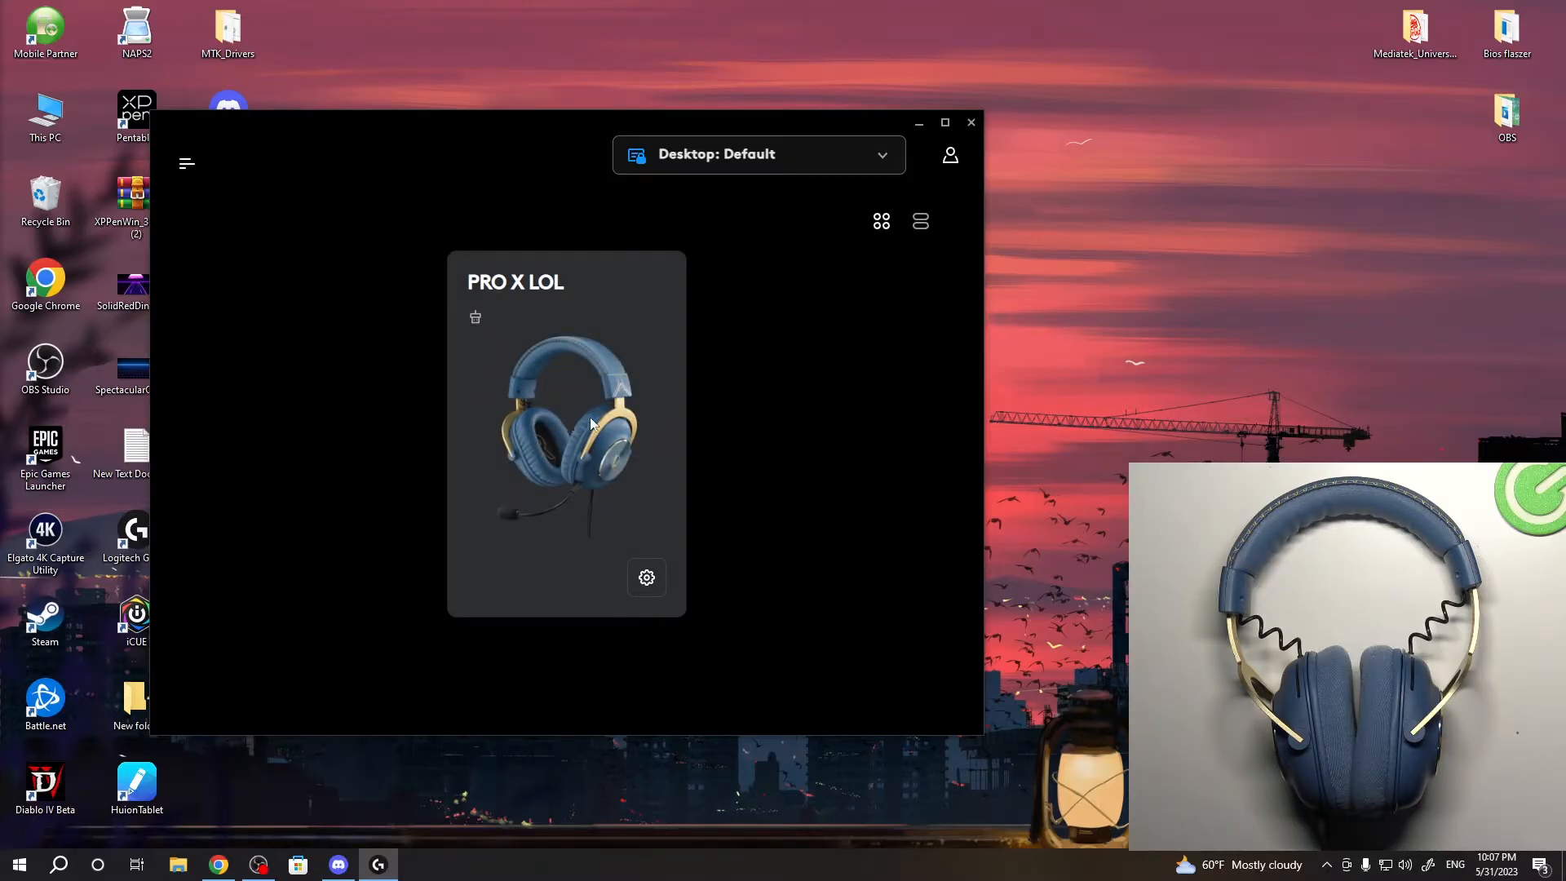
pyautogui.moveTo(646, 578)
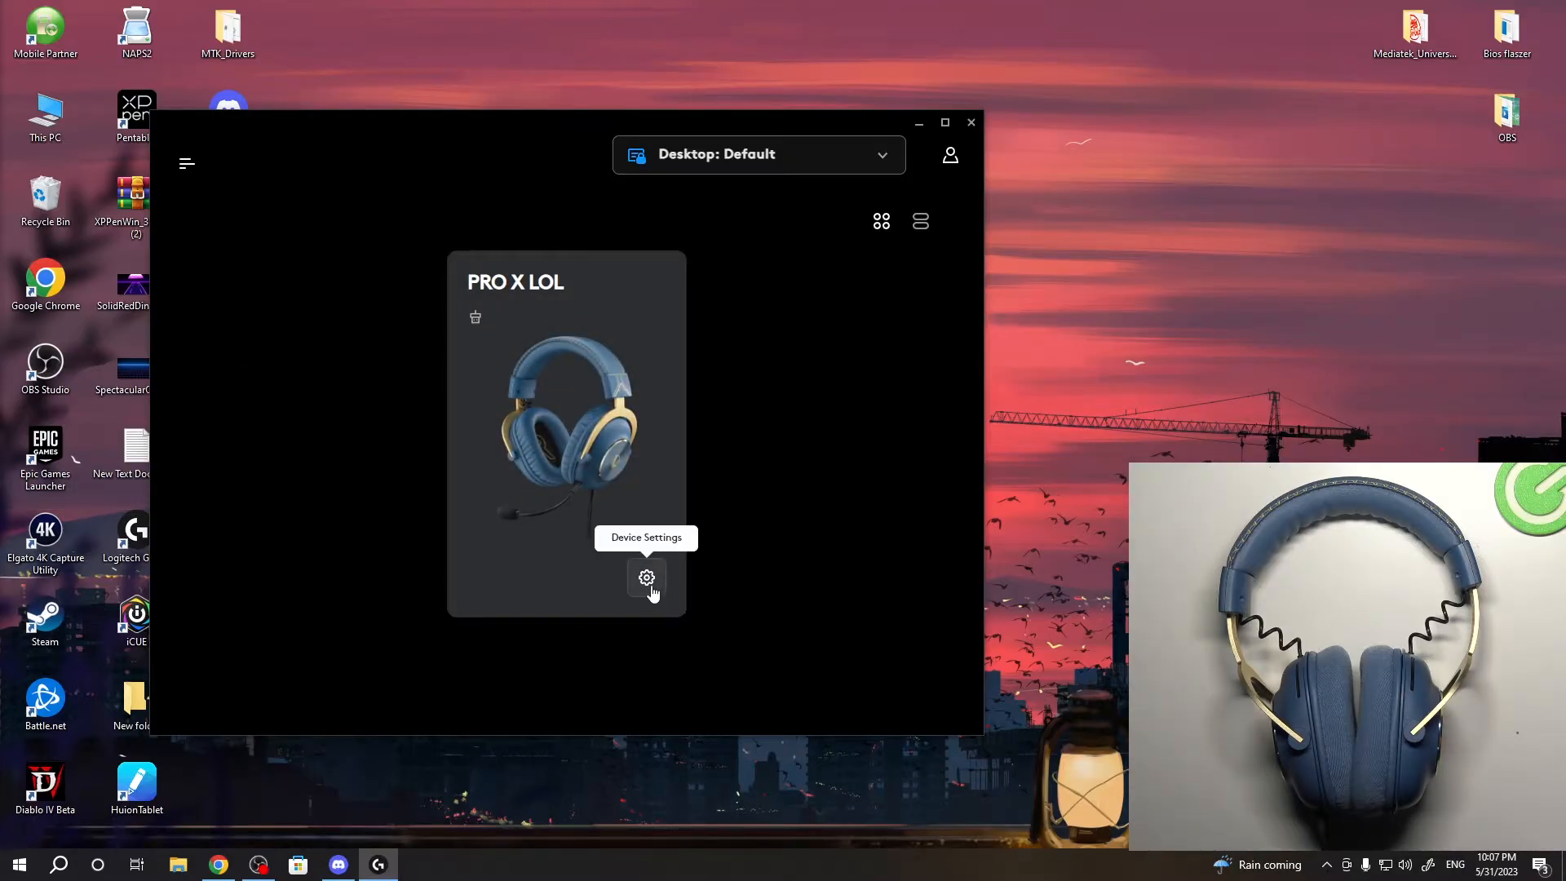
# Go into the PRO X LOL headset's settings and show its surround sound options
pyautogui.click(648, 577)
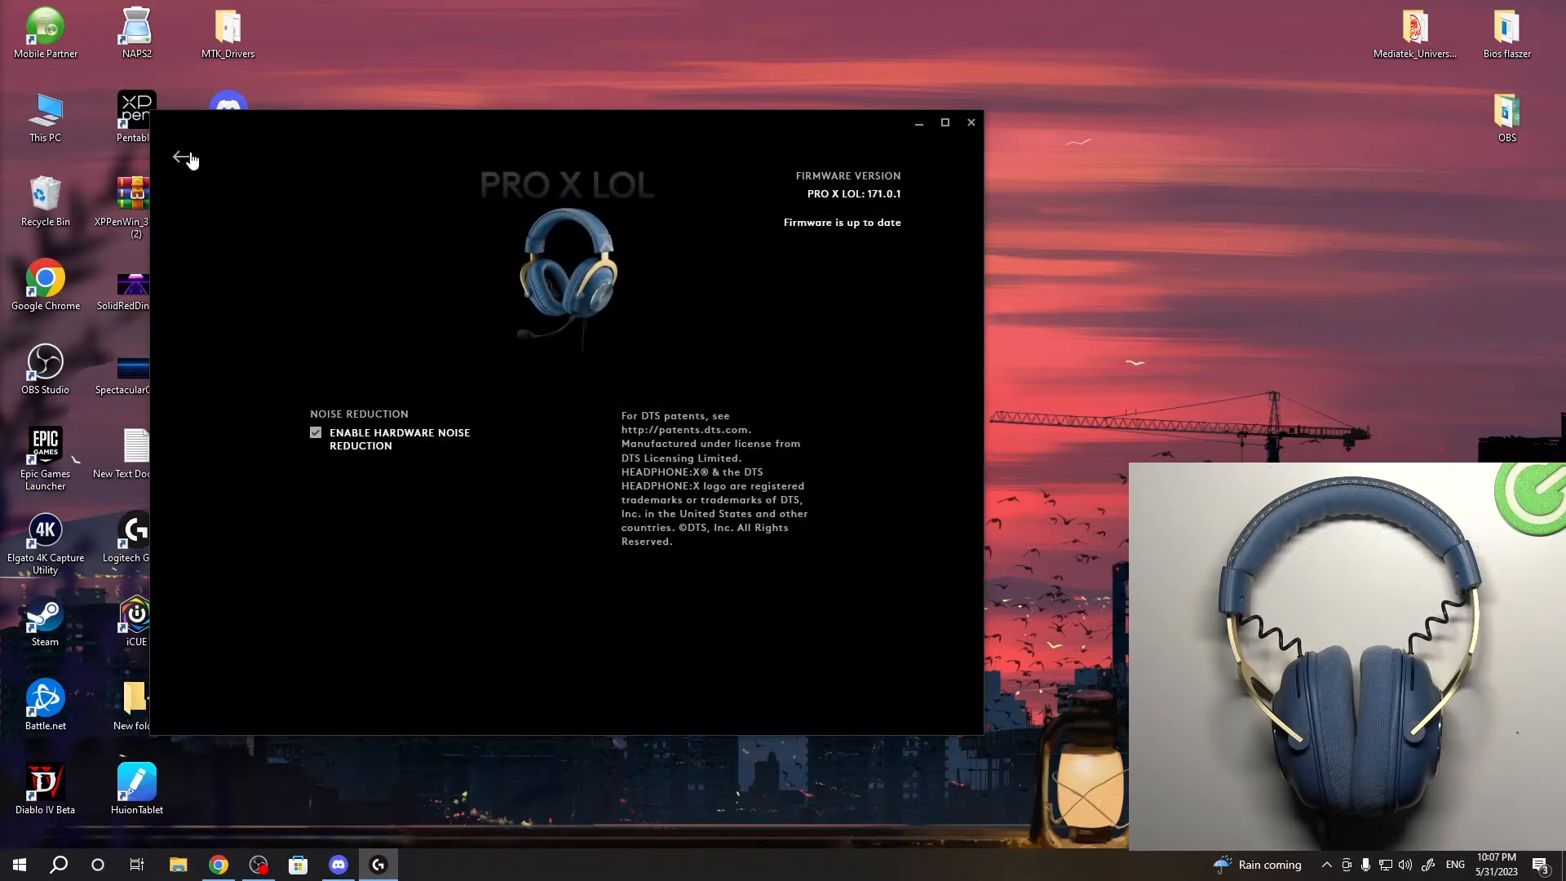
pyautogui.click(182, 158)
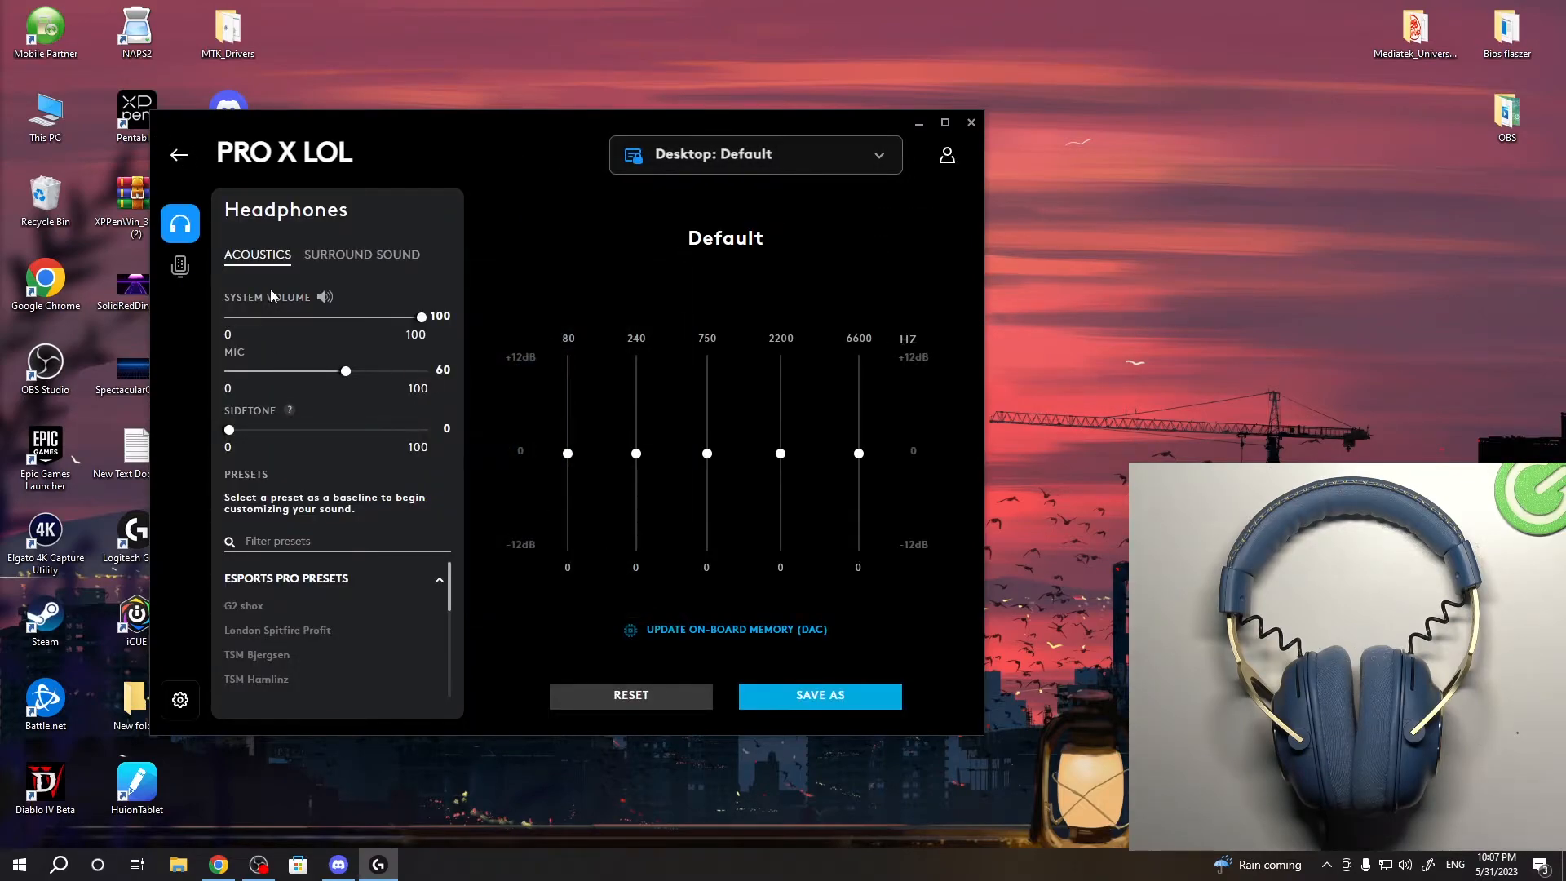
pyautogui.click(362, 255)
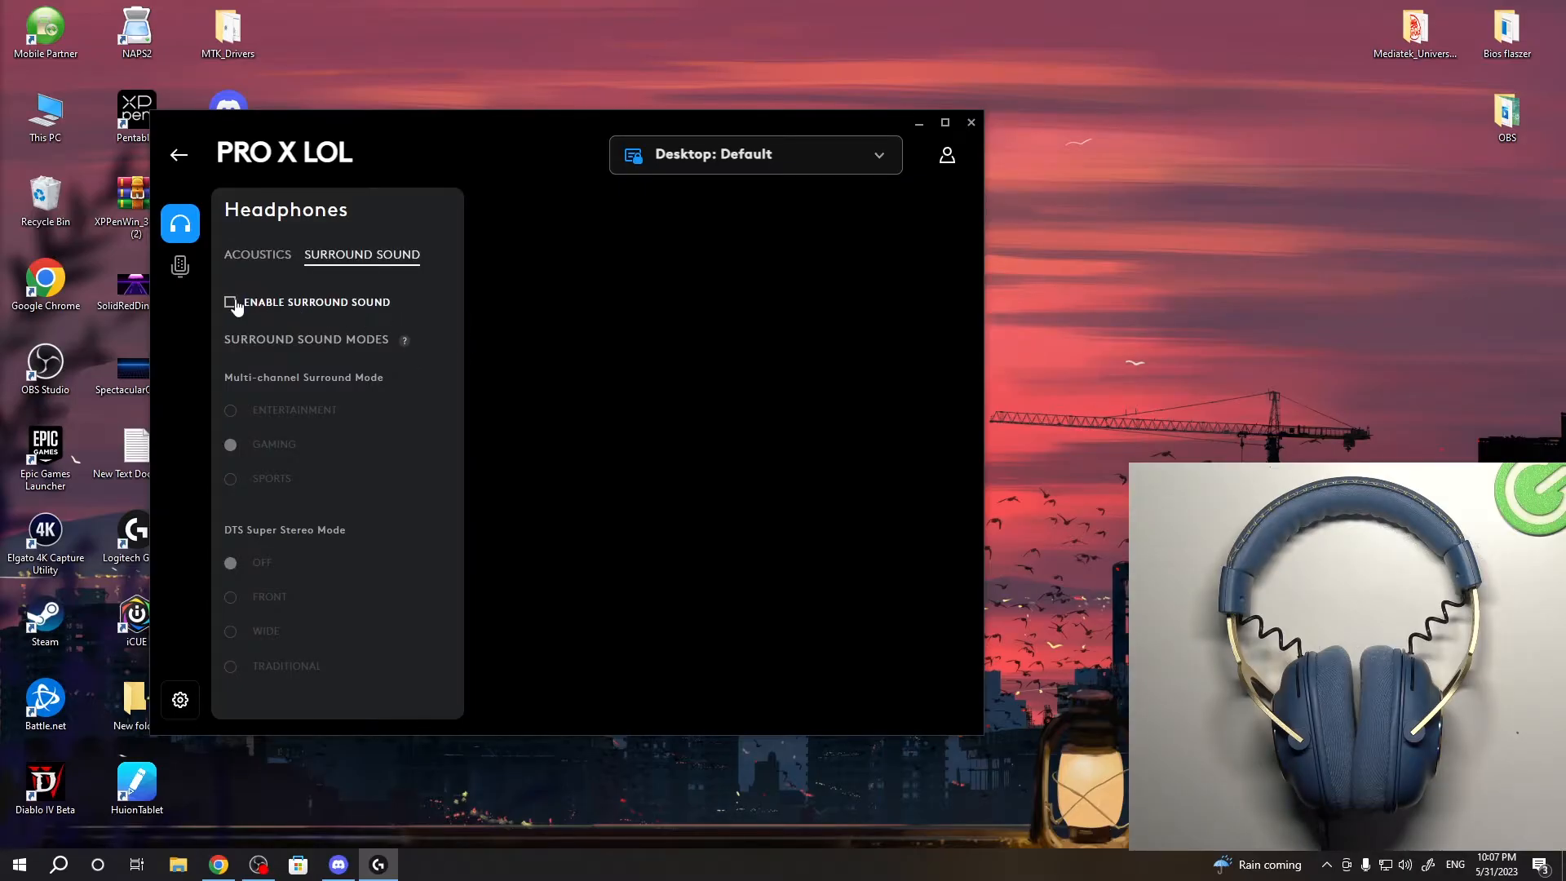
# Enable surround sound for the PRO X LOL headset
pyautogui.click(230, 302)
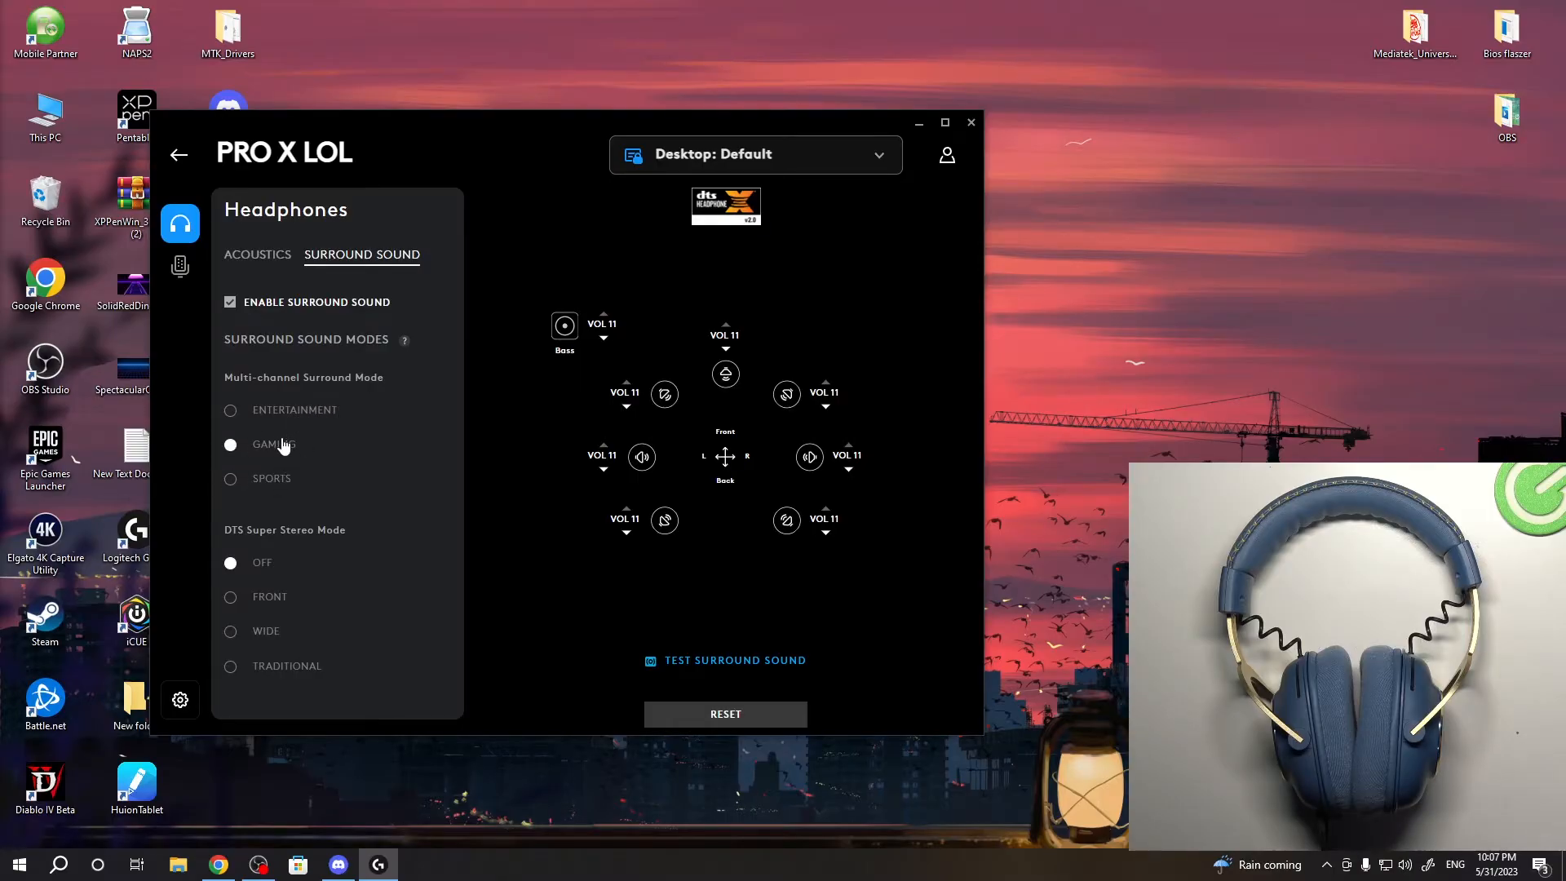
# Select Traditional as the DTS Super Stereo mode, keeping Gaming surround mode
pyautogui.click(230, 444)
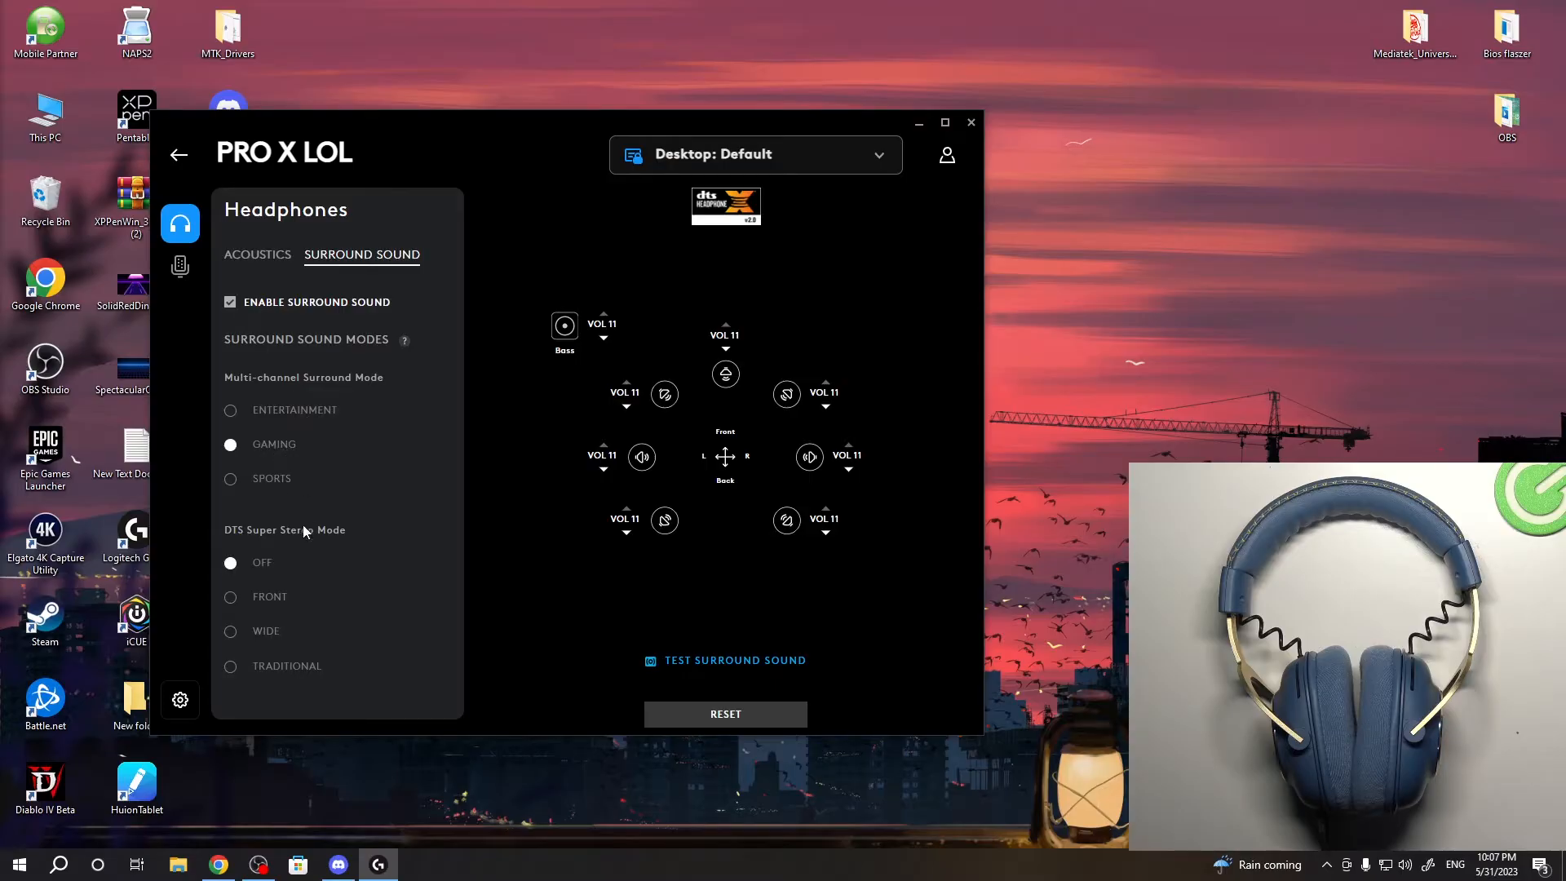
pyautogui.moveTo(246, 706)
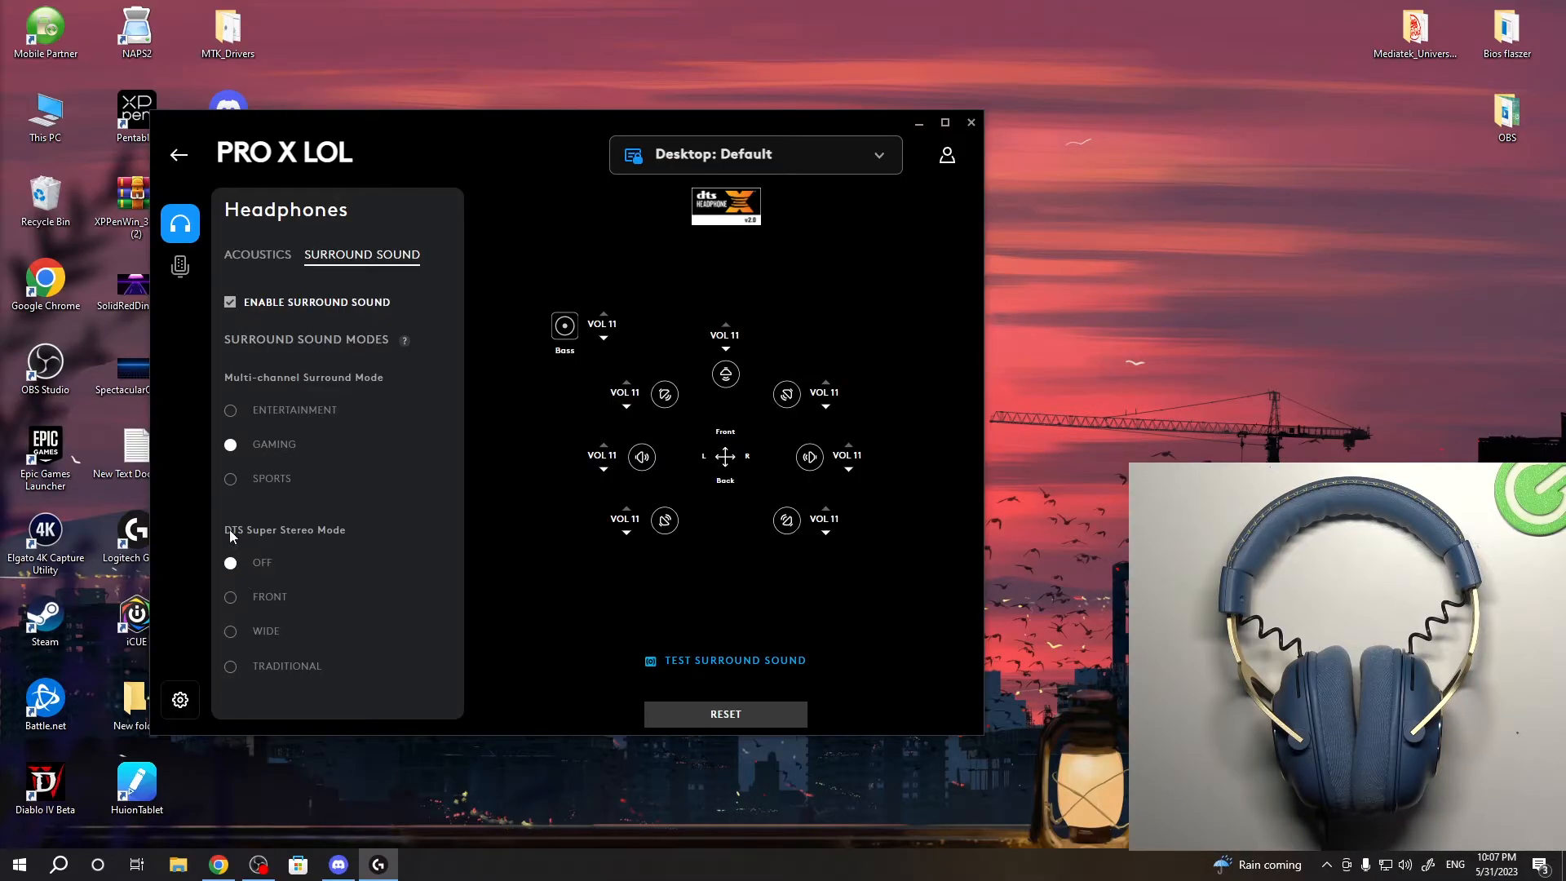
pyautogui.moveTo(287, 602)
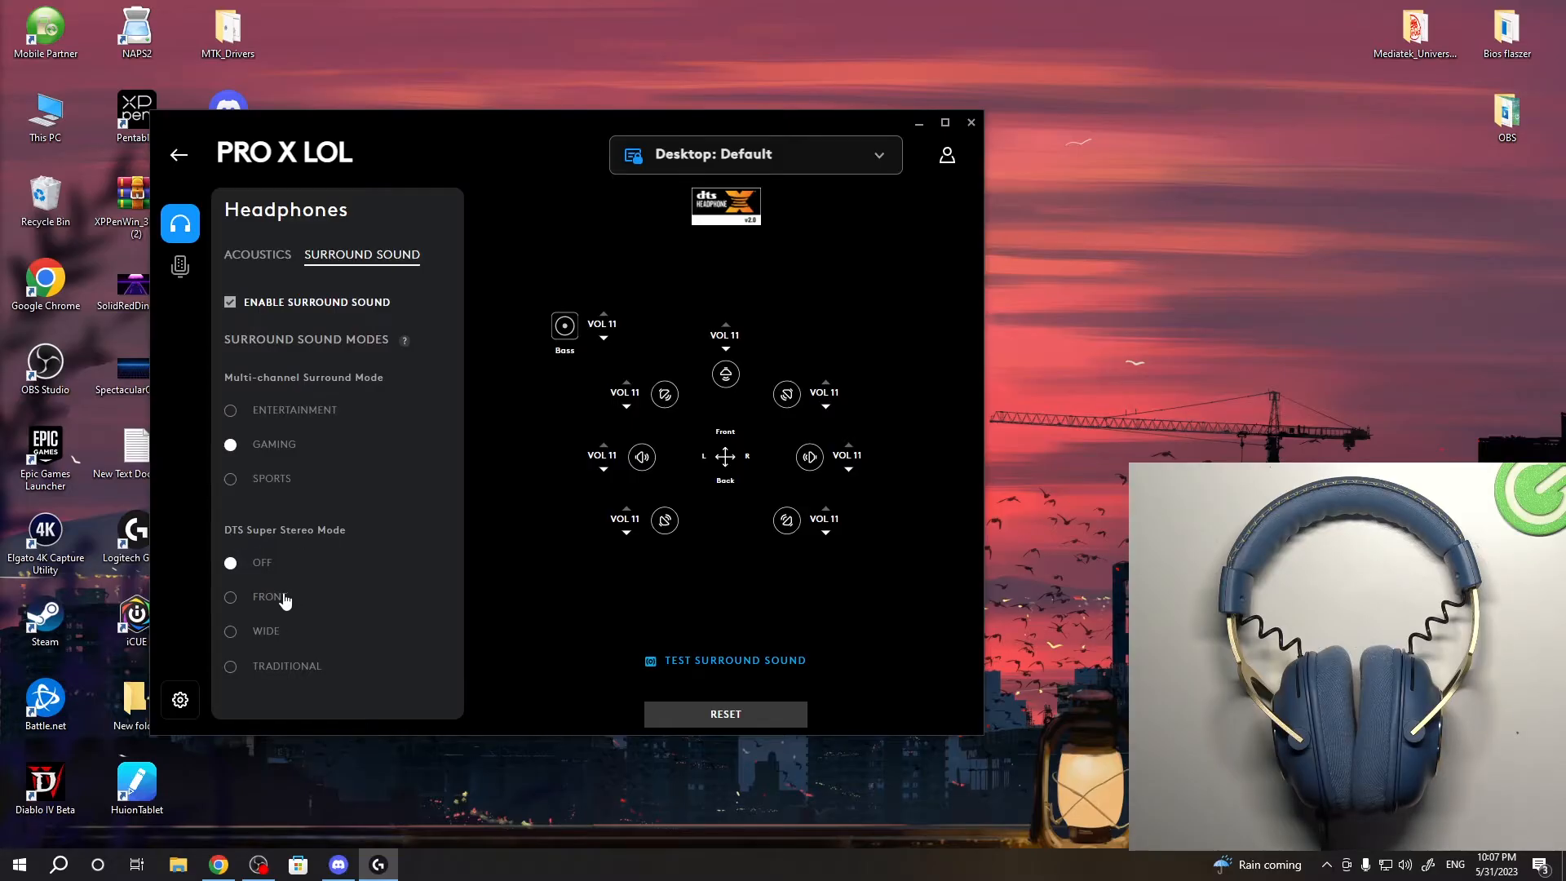
pyautogui.click(230, 666)
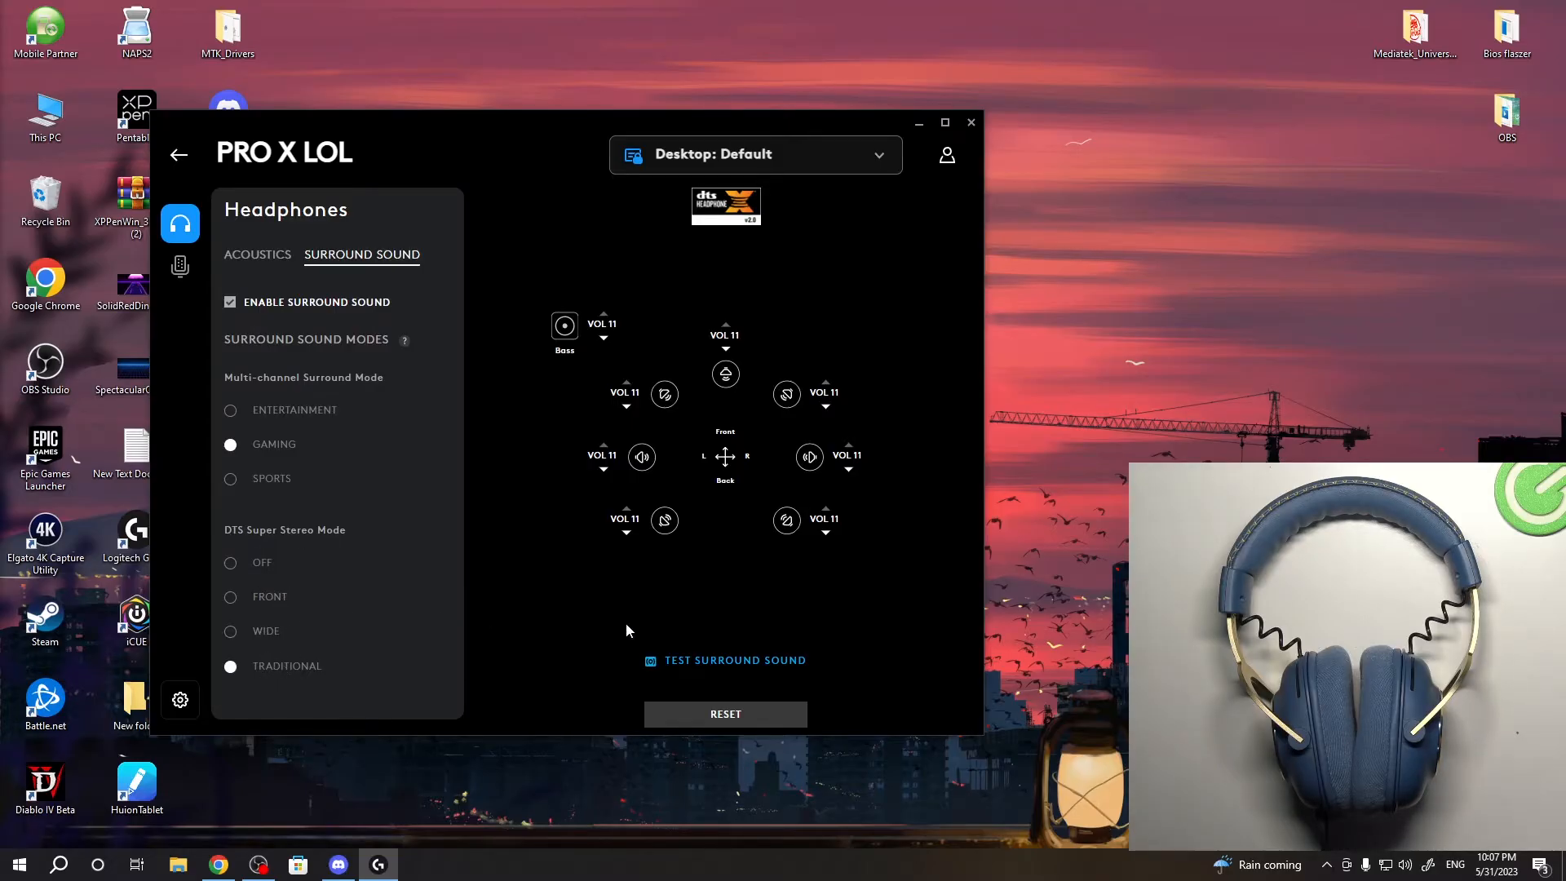
pyautogui.moveTo(656, 553)
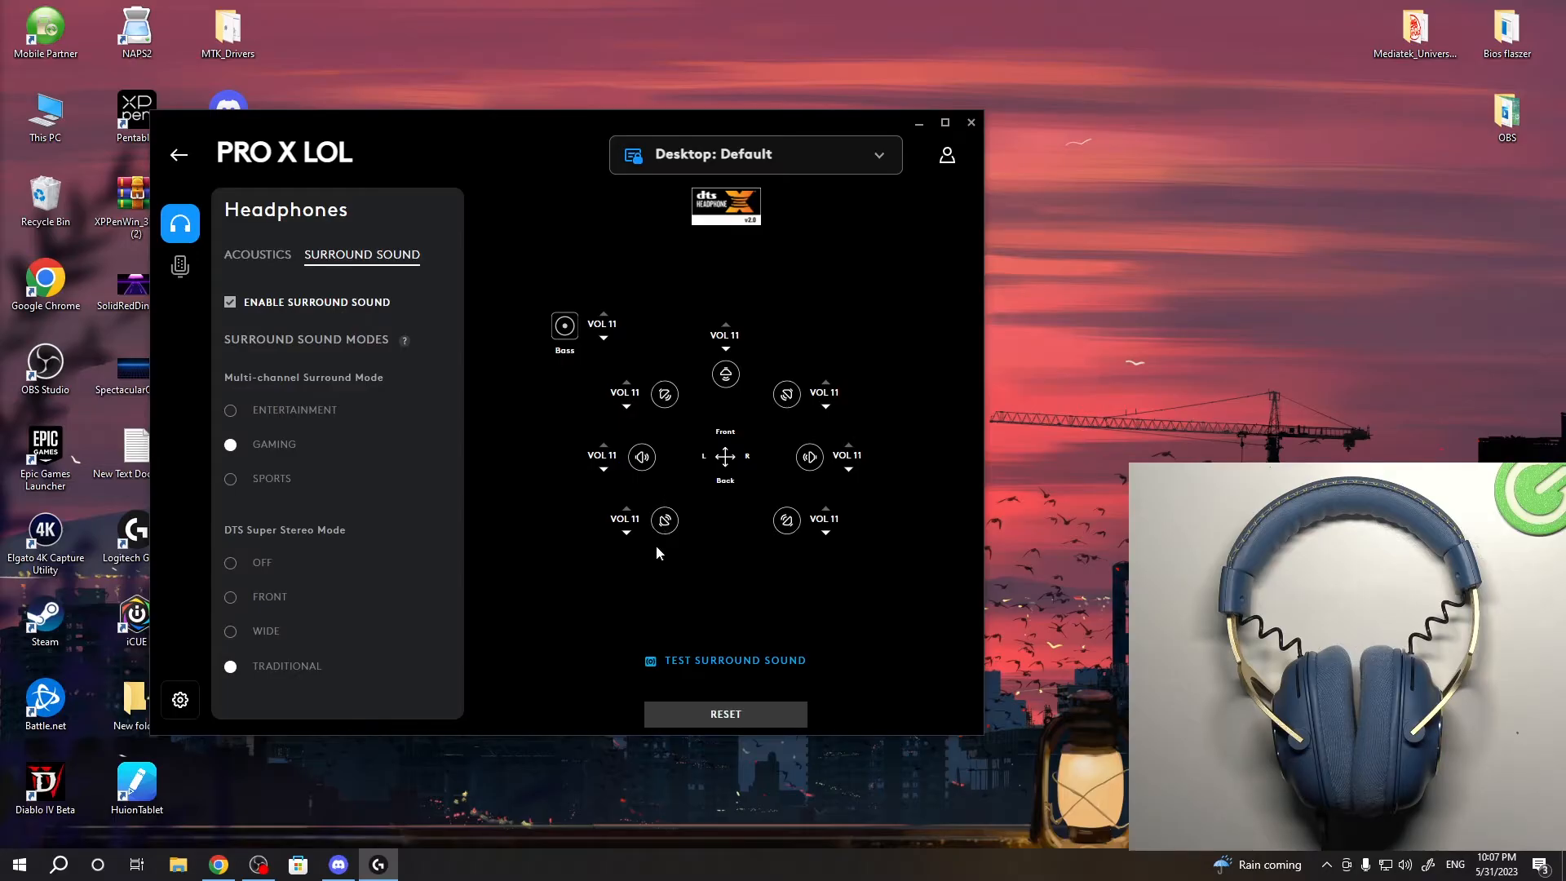
pyautogui.click(626, 527)
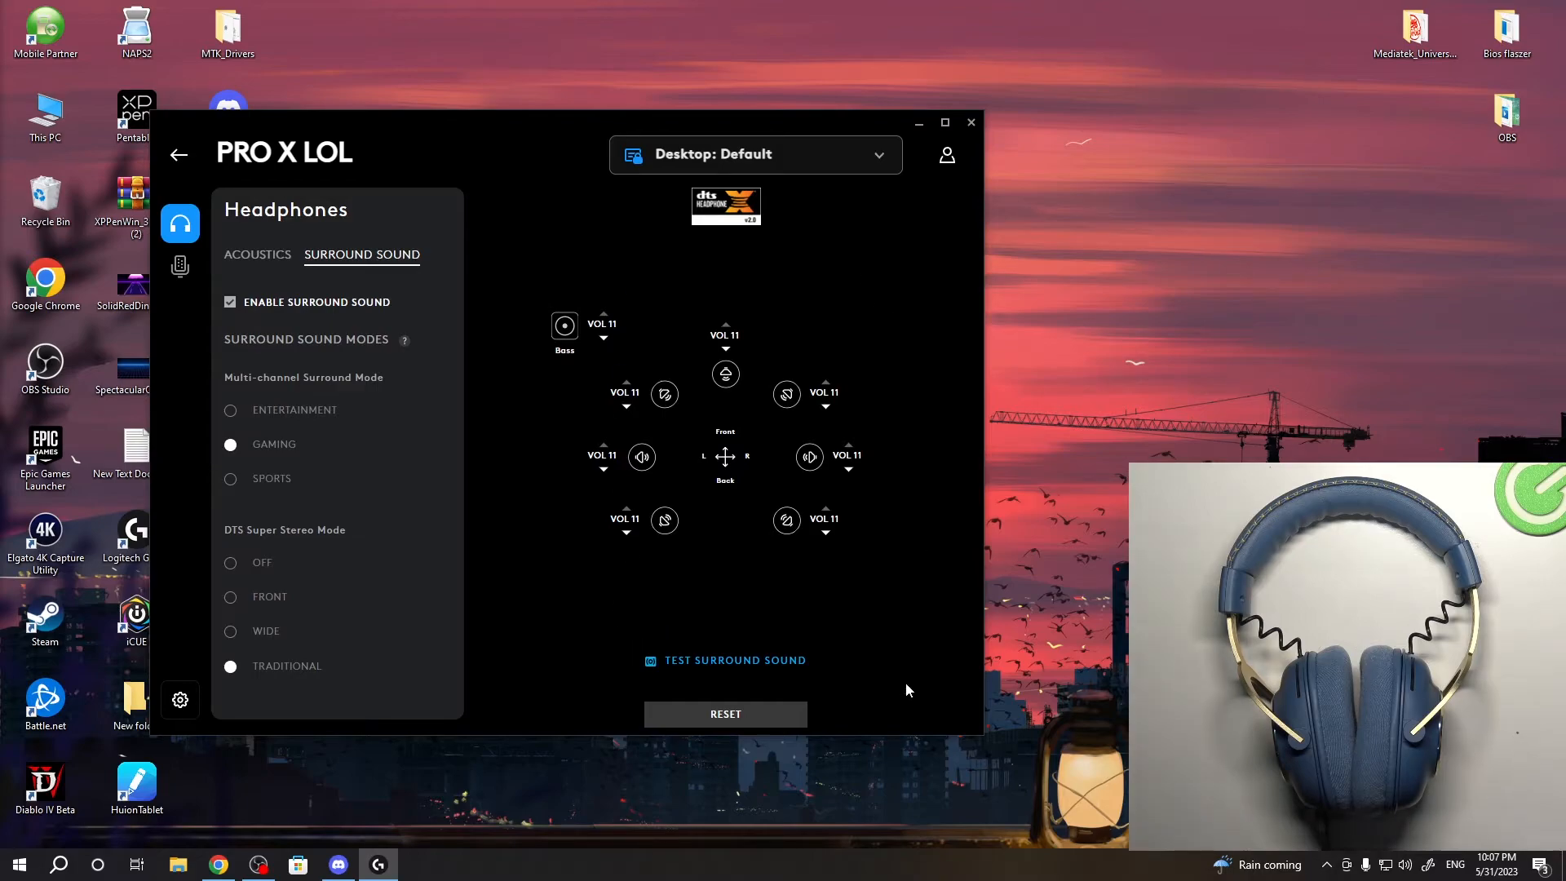
# Lower the back-left and back-right surround channels from 11 to 9
pyautogui.click(602, 391)
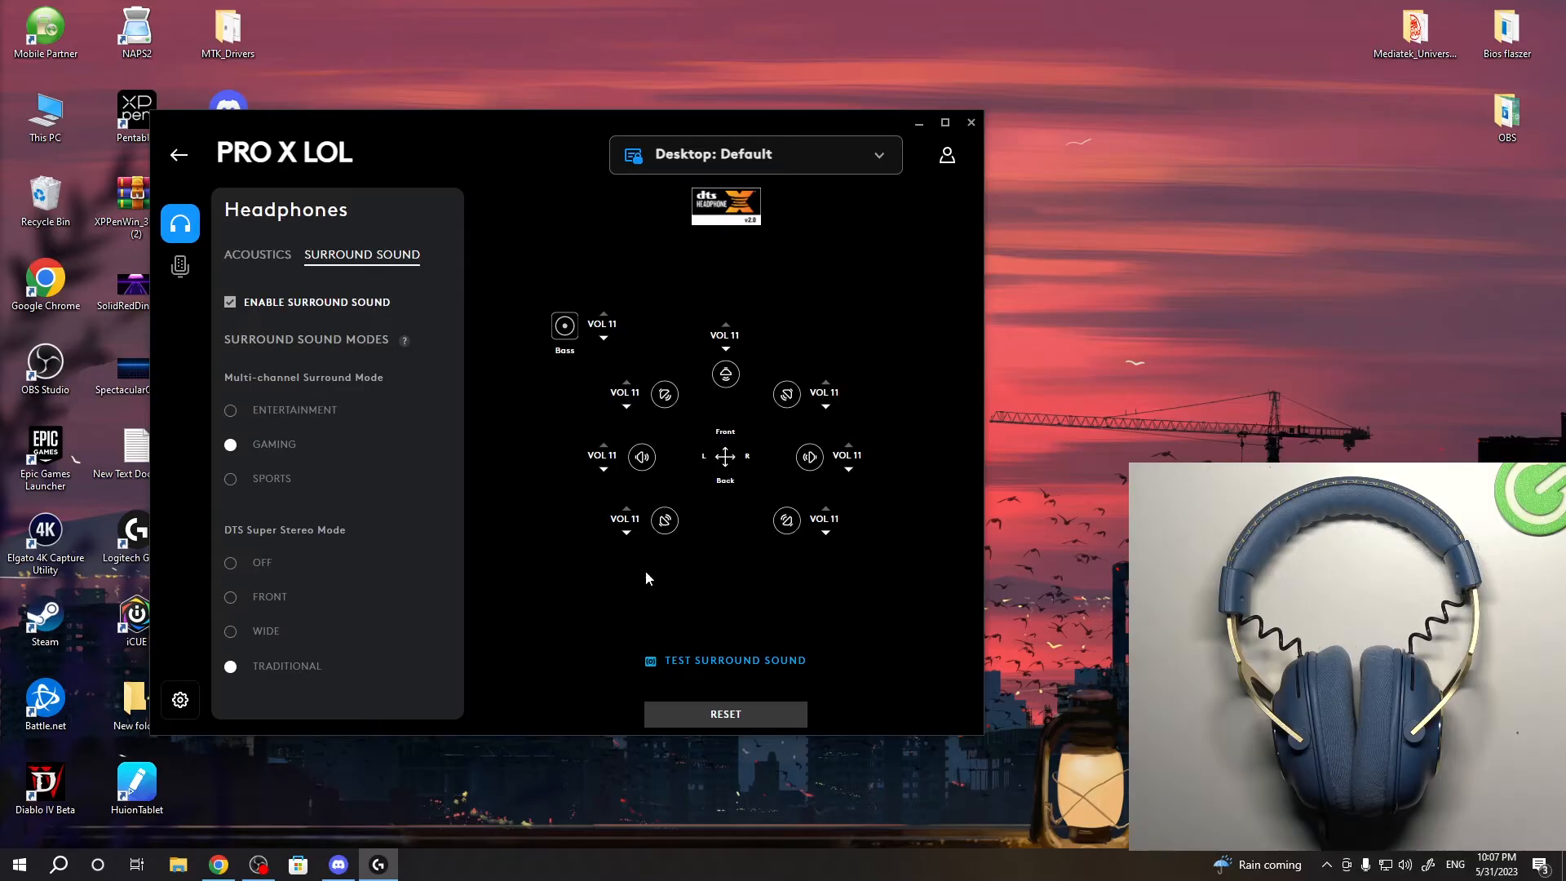
pyautogui.moveTo(620, 536)
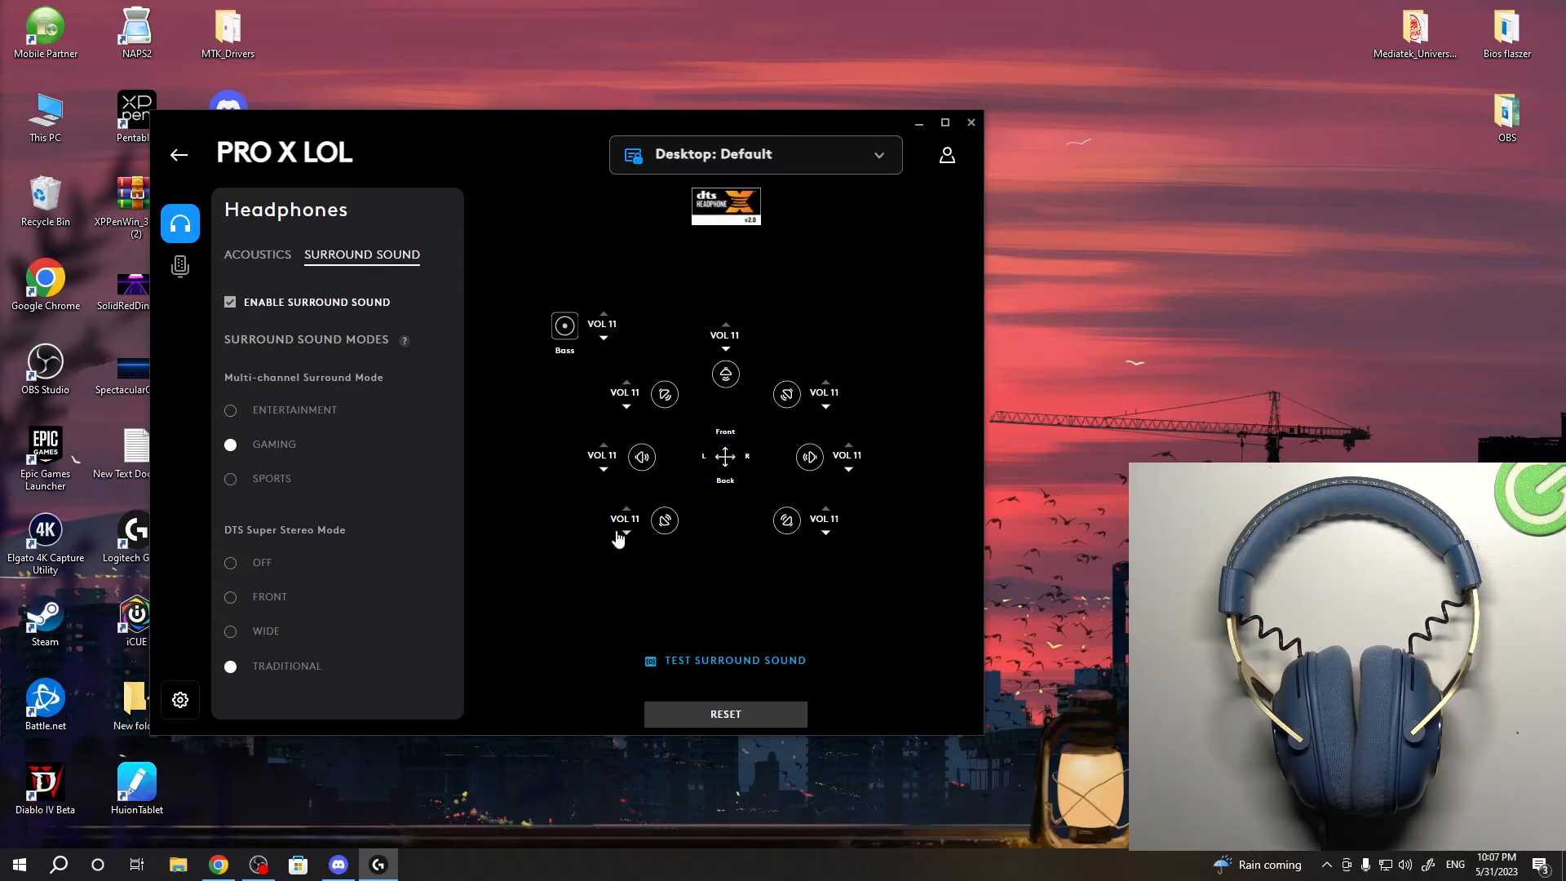
pyautogui.moveTo(633, 545)
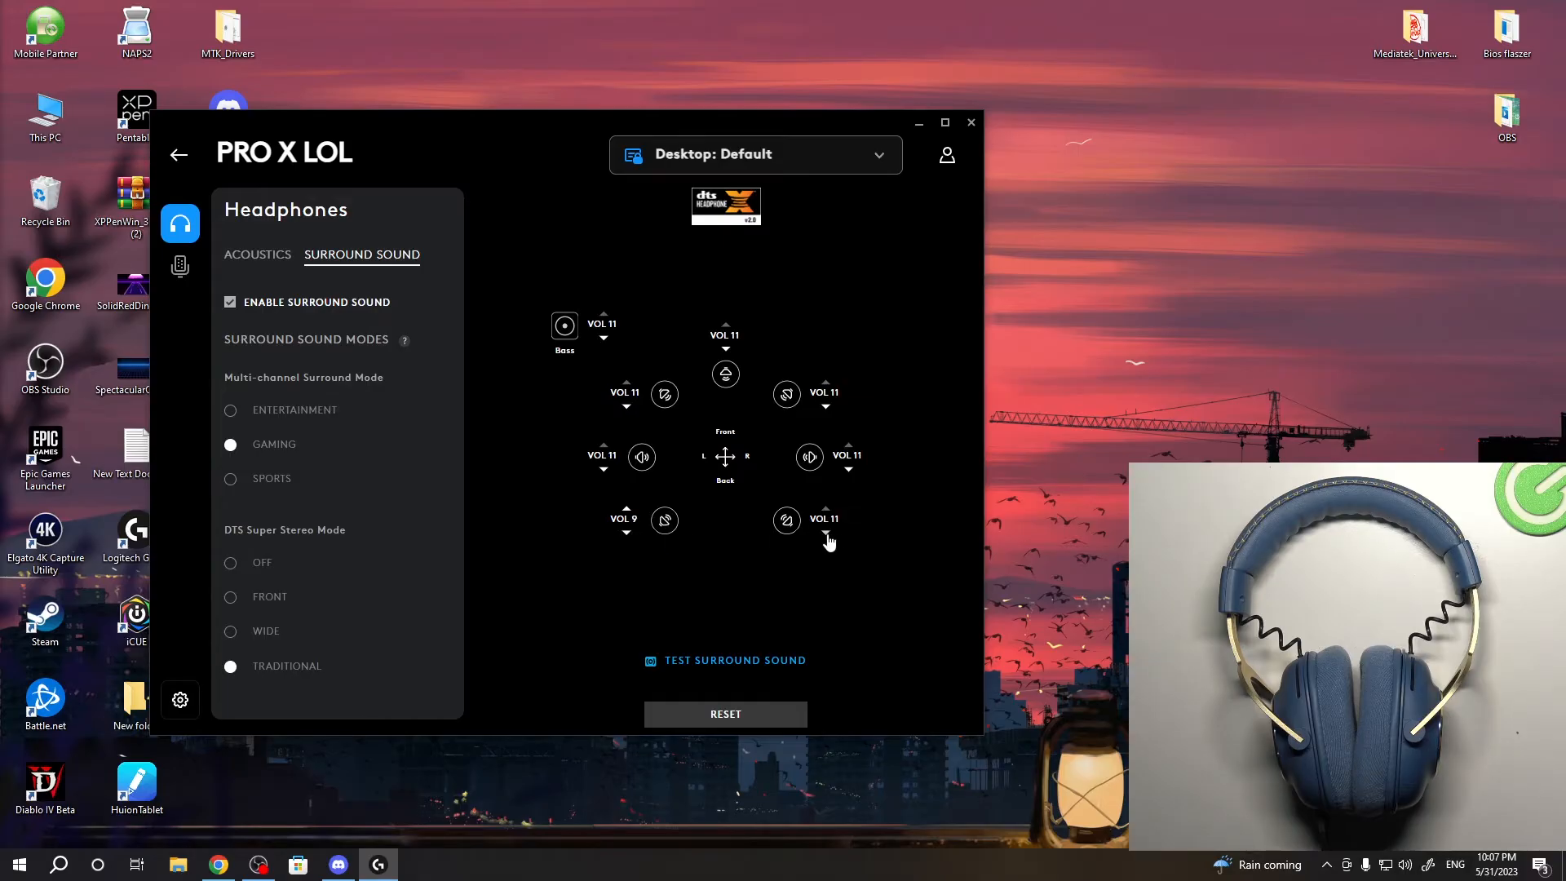
pyautogui.click(824, 527)
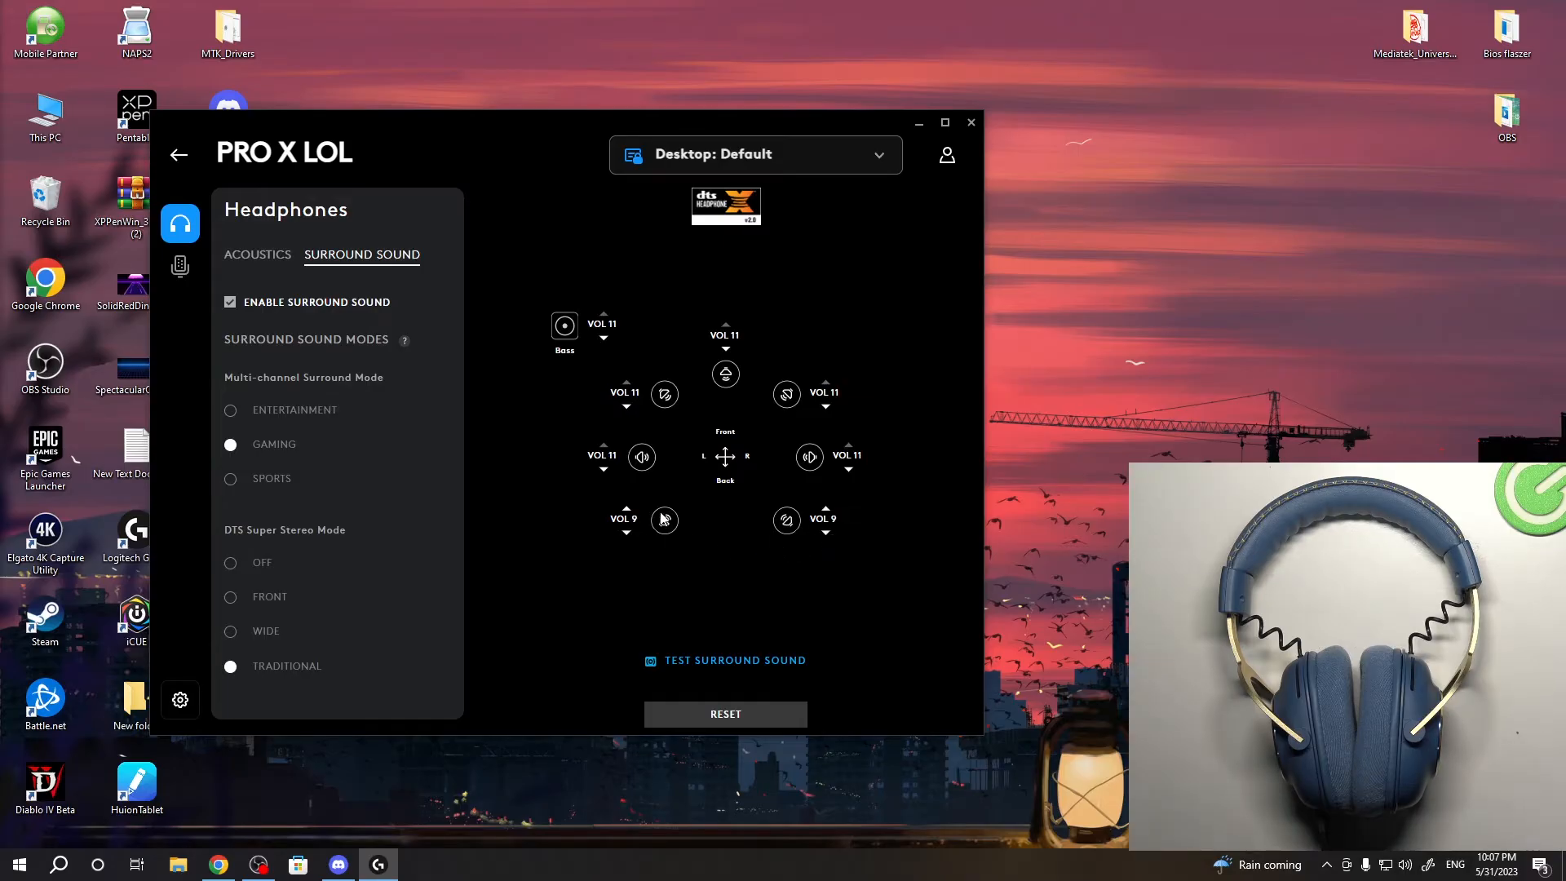